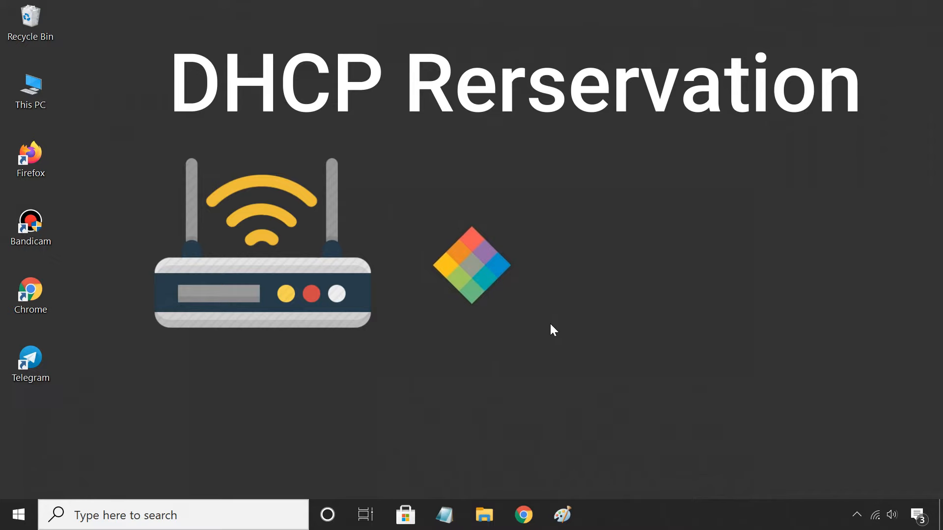
# Bring up the TP-Link router login page at 192.168.0.1 in Chrome with credentials filled.
pyautogui.click(522, 515)
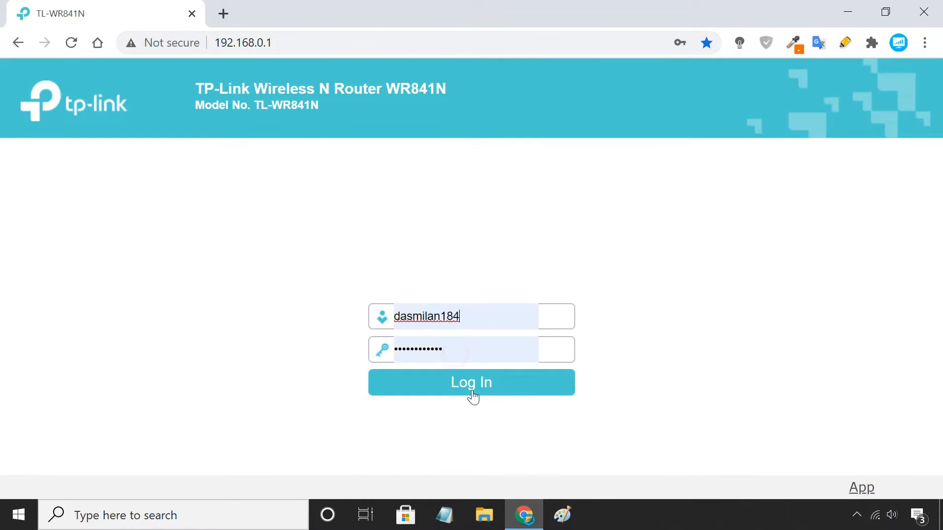
# Log in and view the DHCP Clients List, selecting the desktop with IP 192.168.0.102.
pyautogui.click(471, 382)
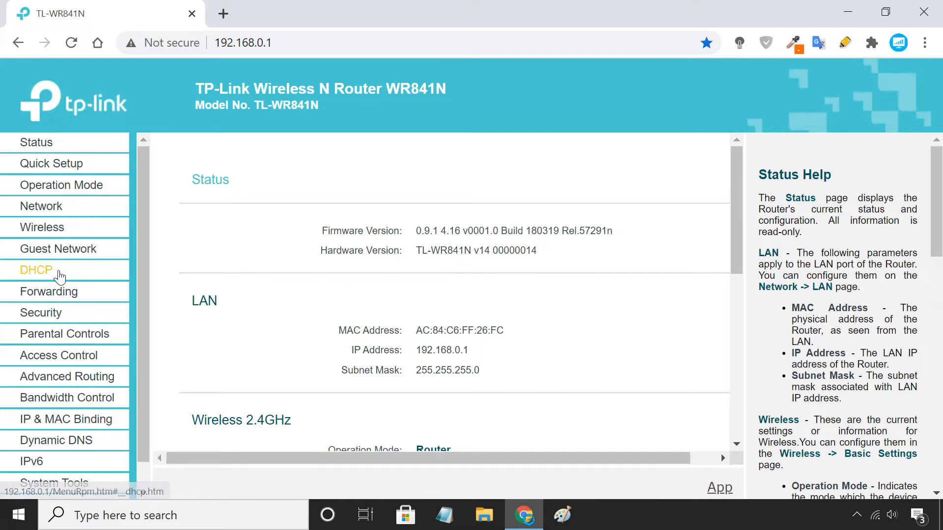
pyautogui.click(36, 269)
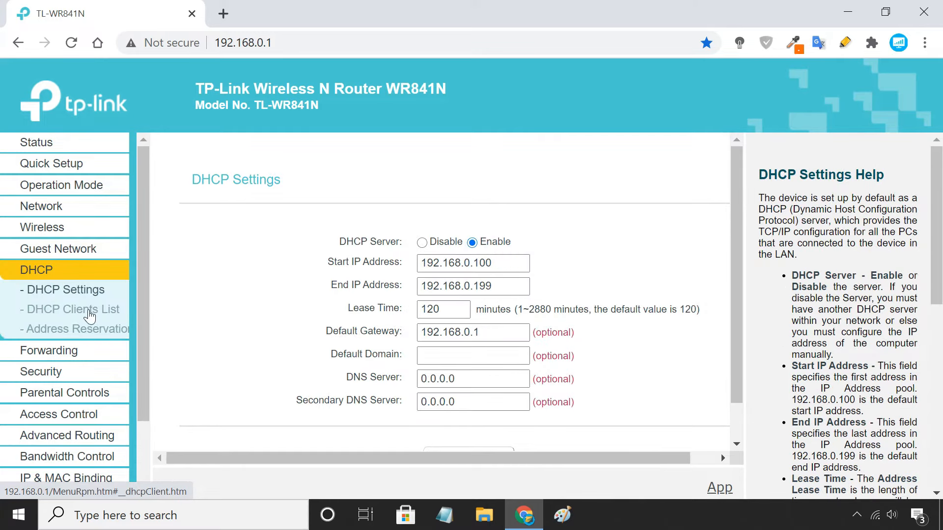
pyautogui.click(68, 309)
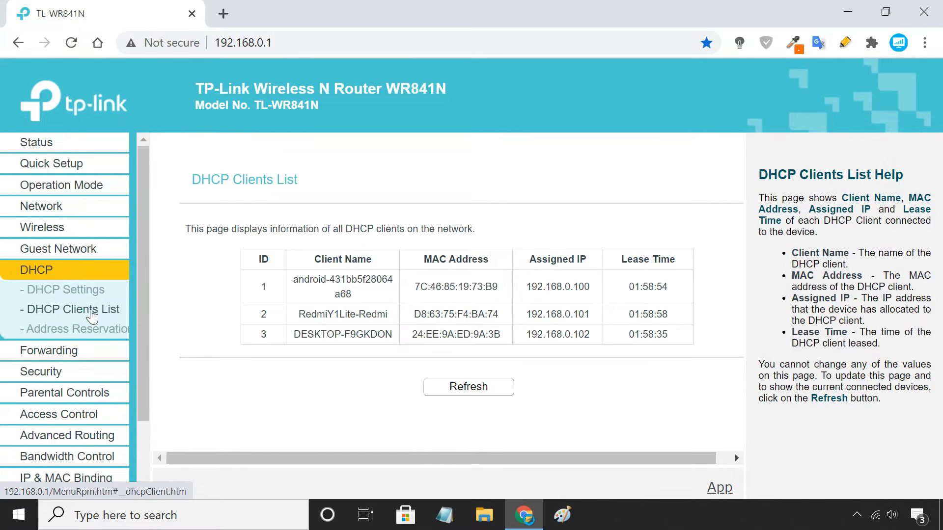
pyautogui.doubleClick(339, 334)
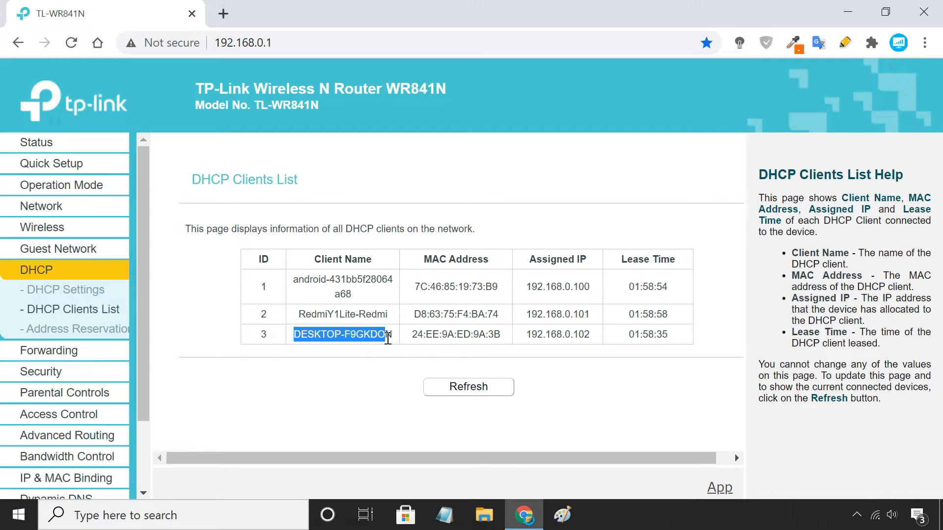
pyautogui.moveTo(418, 339)
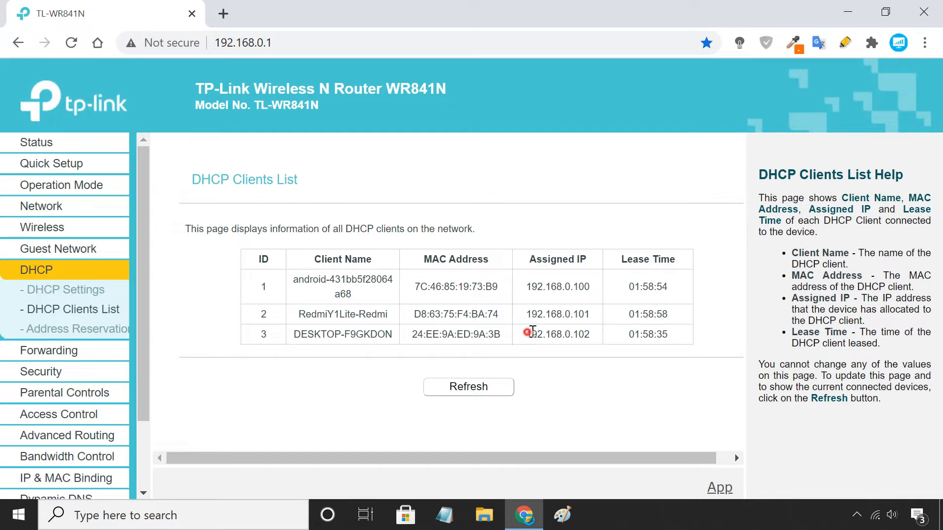
pyautogui.moveTo(577, 377)
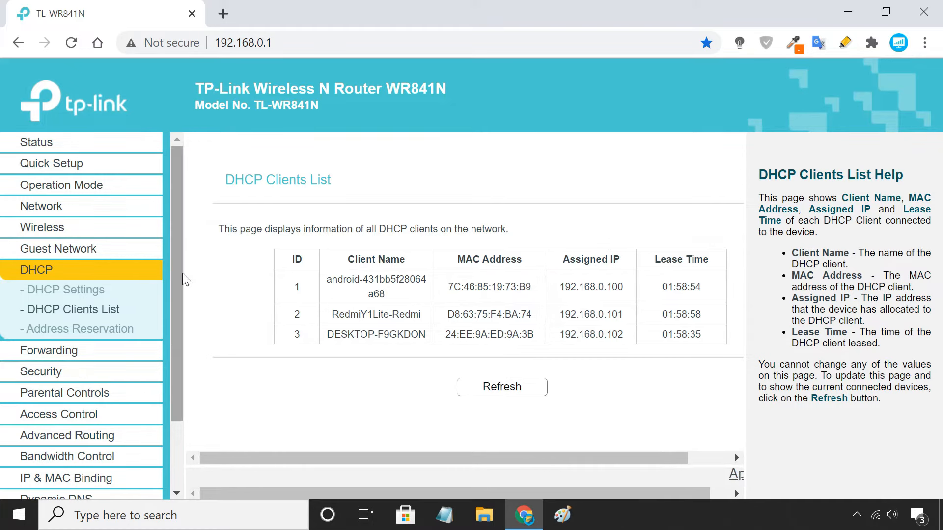
pyautogui.moveTo(79, 329)
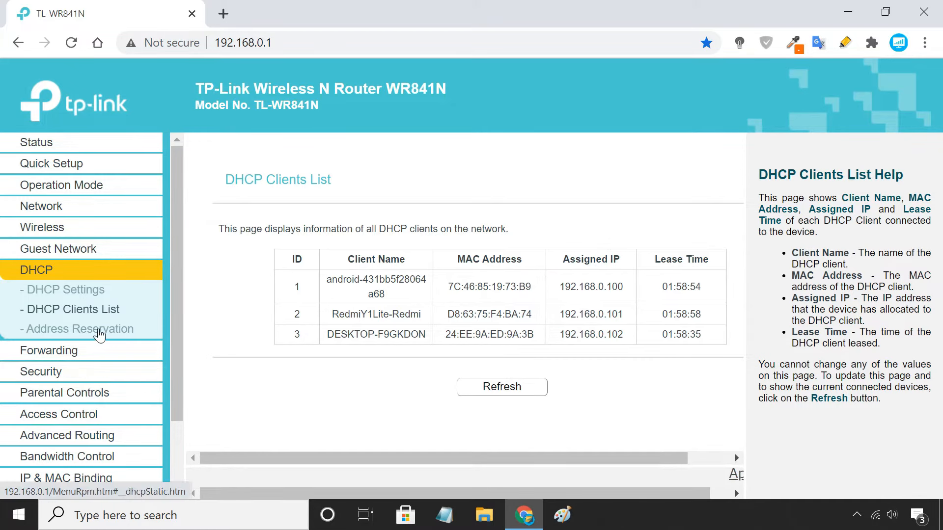
# Add and save an enabled Address Reservation binding 24:EE:9A:ED:9A:3B to 192.168.0.102.
pyautogui.click(78, 329)
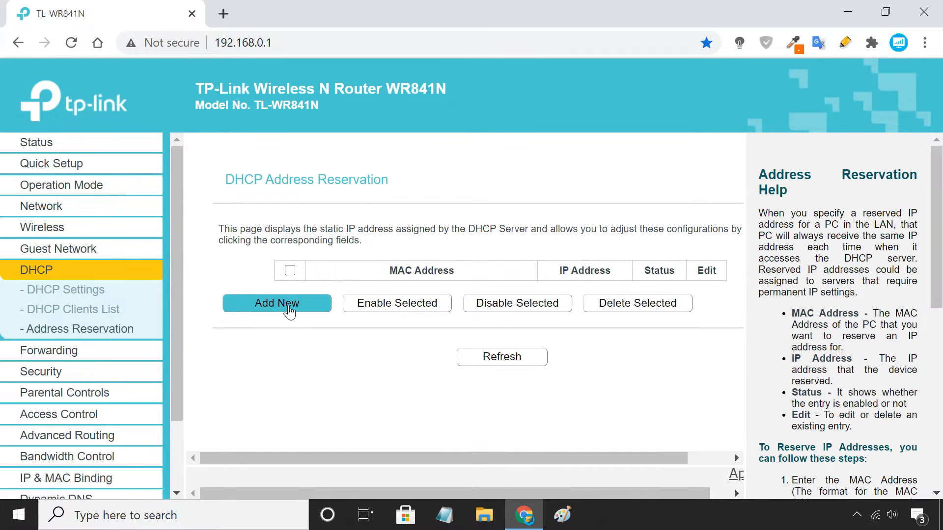
pyautogui.click(277, 302)
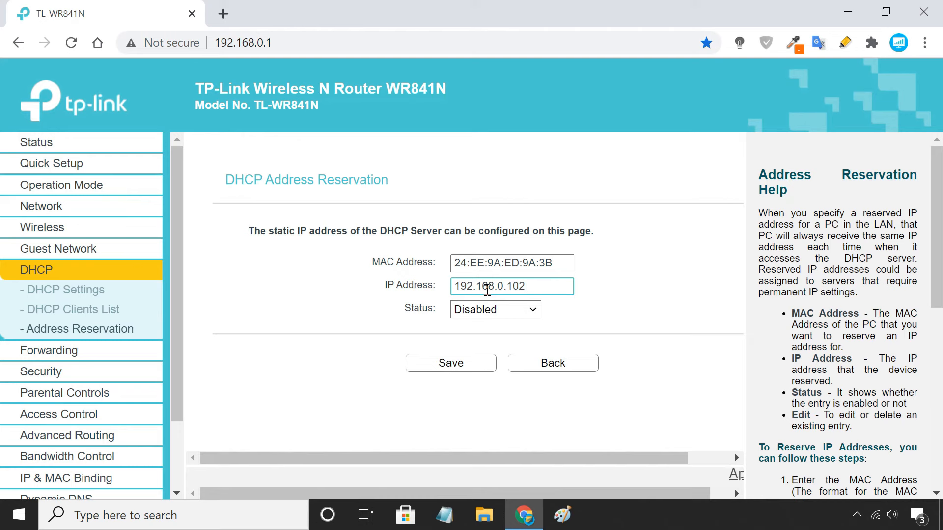
pyautogui.click(494, 310)
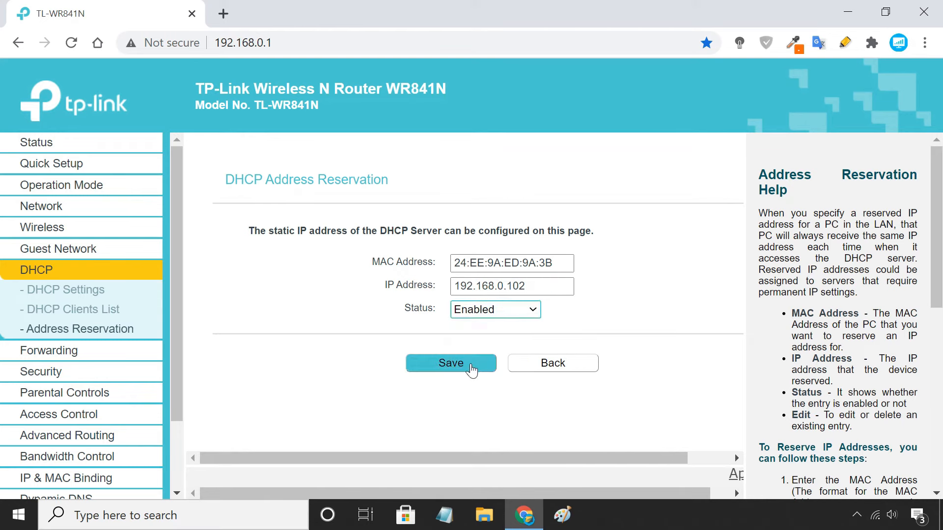
pyautogui.click(451, 362)
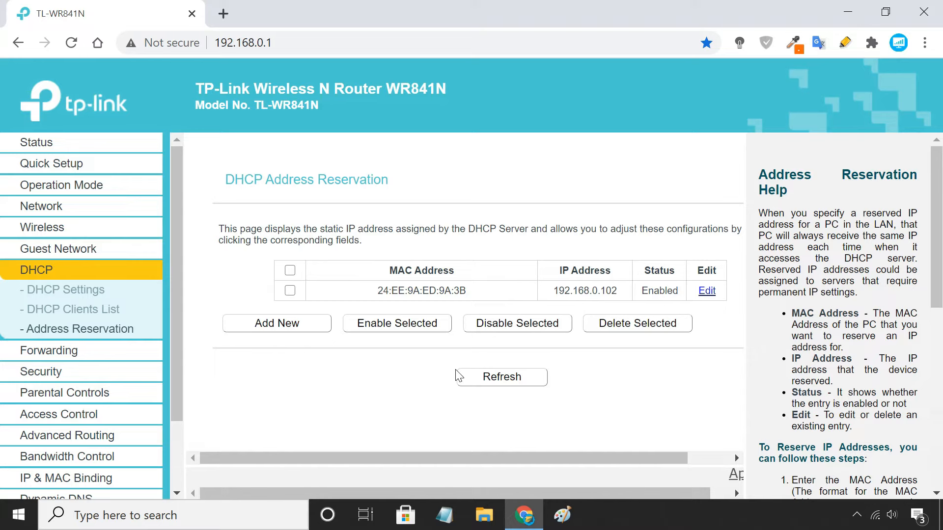
pyautogui.moveTo(451, 370)
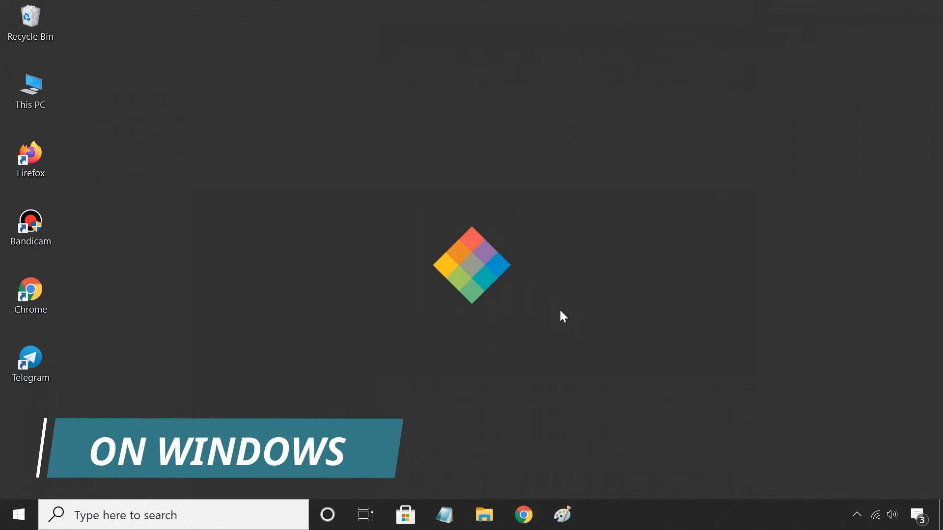
# Search Windows for 'cmd' then 'network' and open the Network Connections window.
pyautogui.click(205, 516)
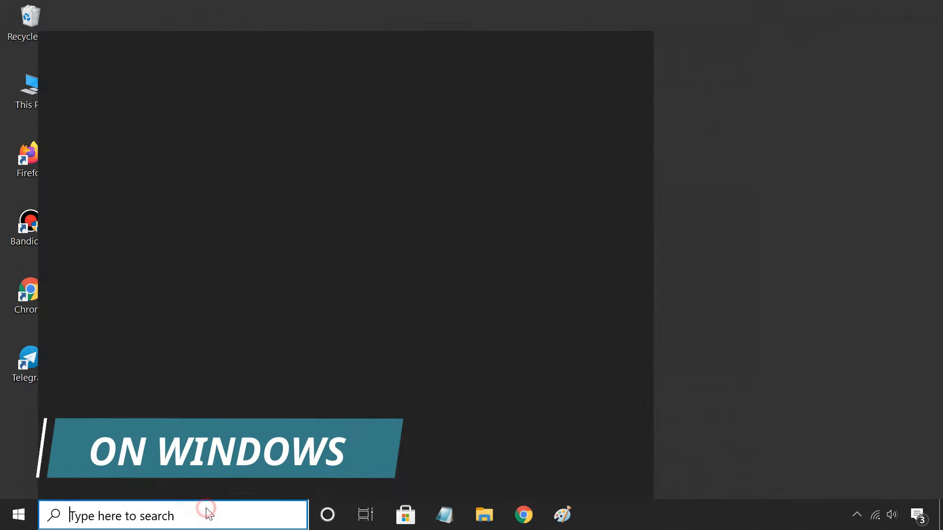
pyautogui.write('cmd')
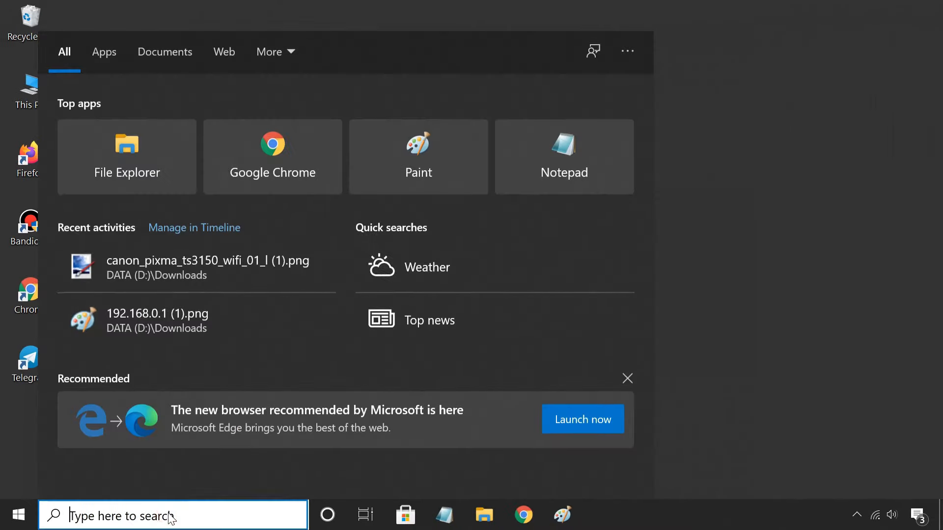
pyautogui.write('network')
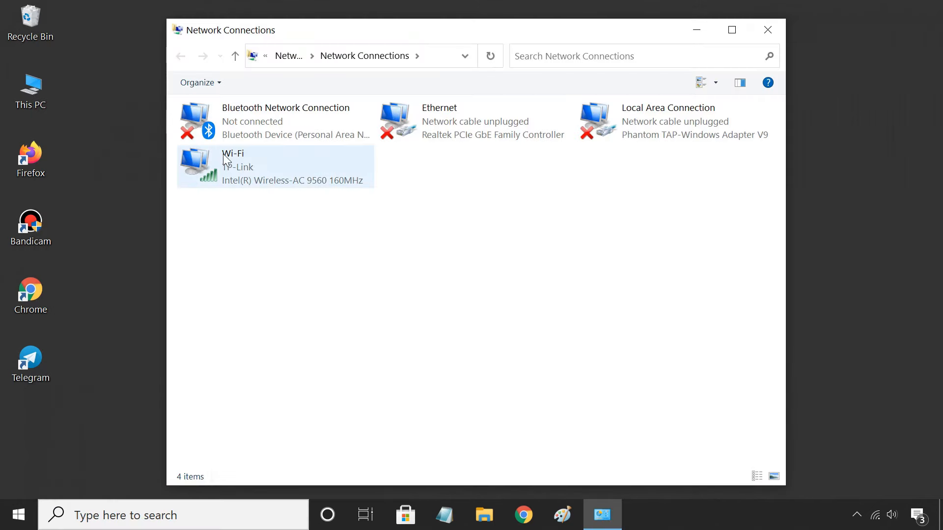
# Open Properties for the Wi-Fi adapter from its right-click menu.
pyautogui.rightClick(258, 166)
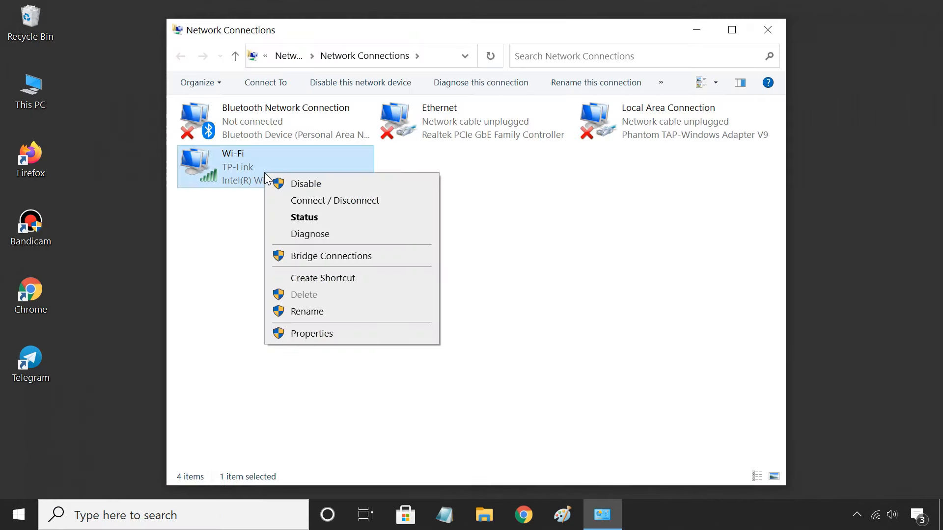
pyautogui.moveTo(334, 337)
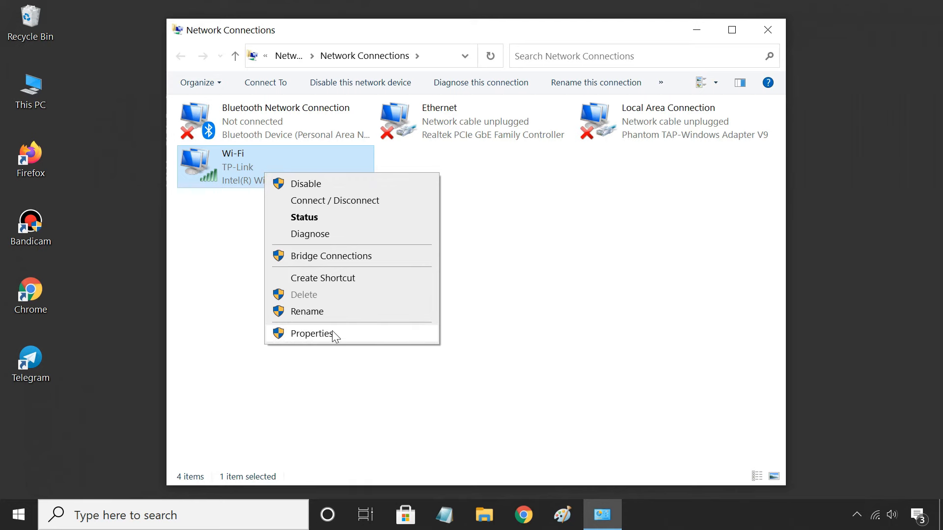
pyautogui.click(310, 333)
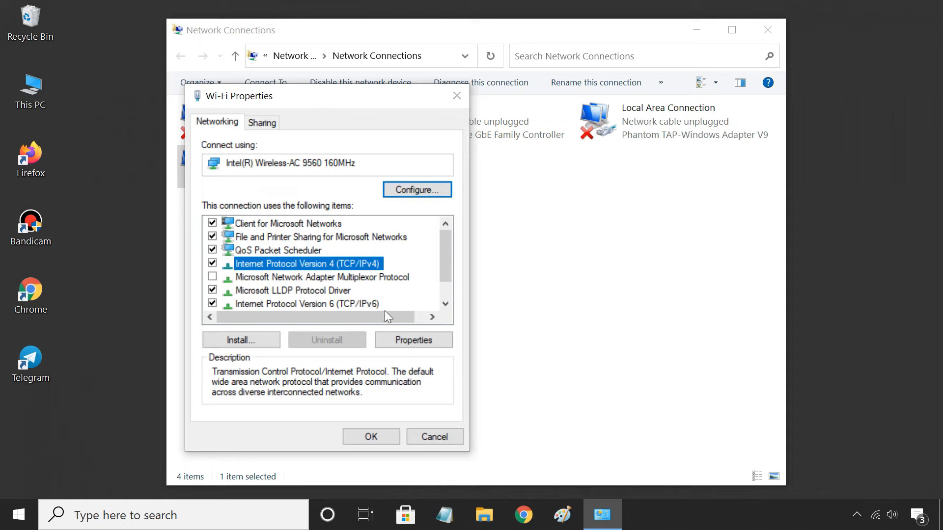
# Set Wi-Fi IPv4 to static 192.168.0.102, mask 255.255.255.0, gateway 192.168.0.1 and confirm.
pyautogui.click(413, 339)
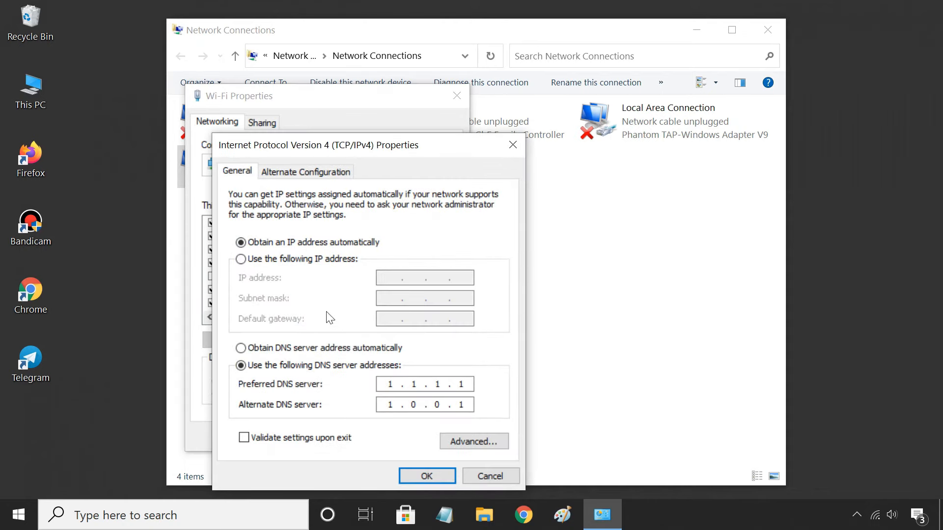
pyautogui.click(240, 258)
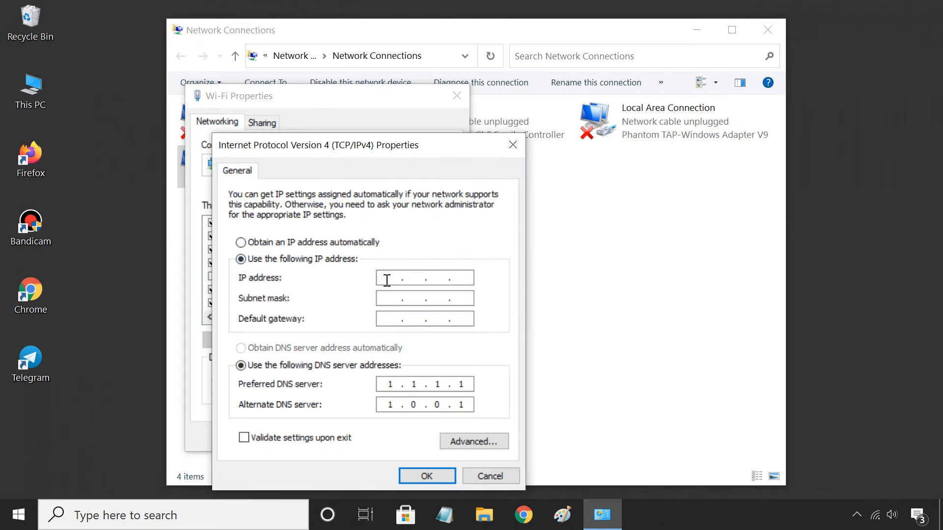
pyautogui.write('192.16')
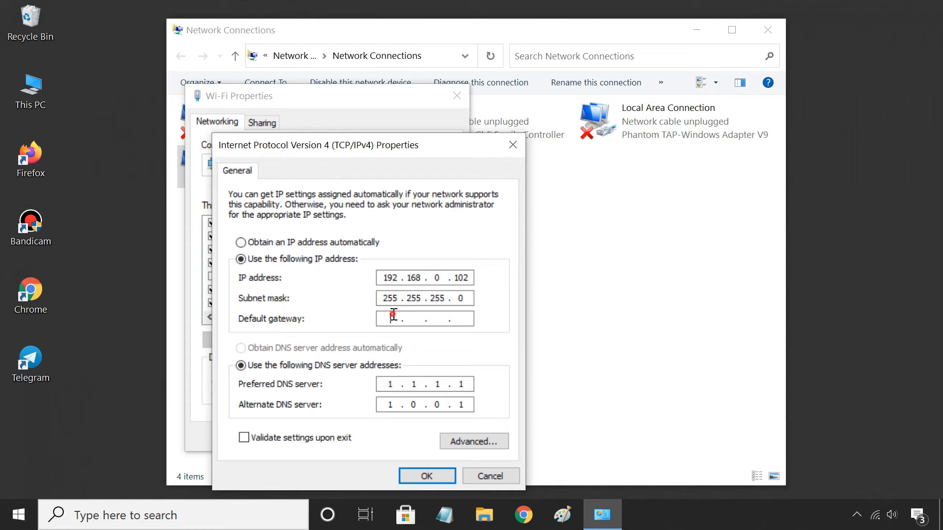
pyautogui.write('192.168.0.')
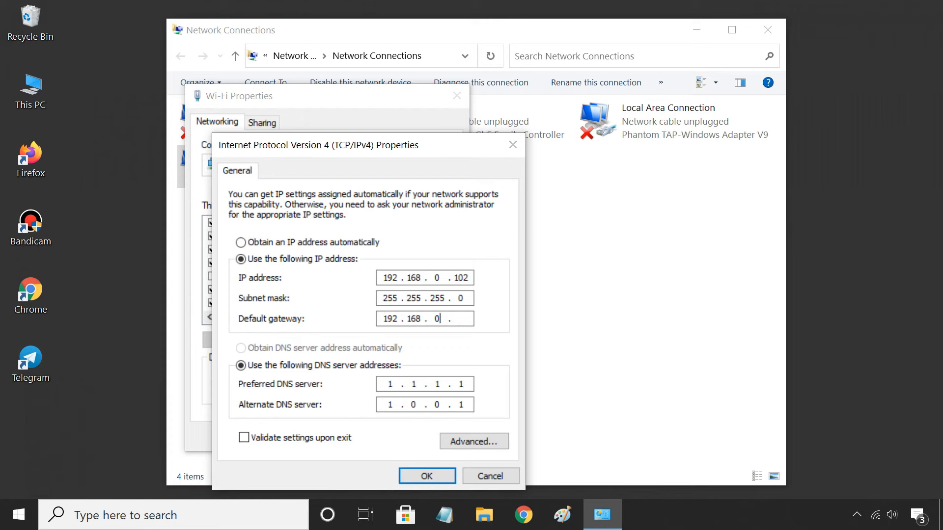
pyautogui.write('1')
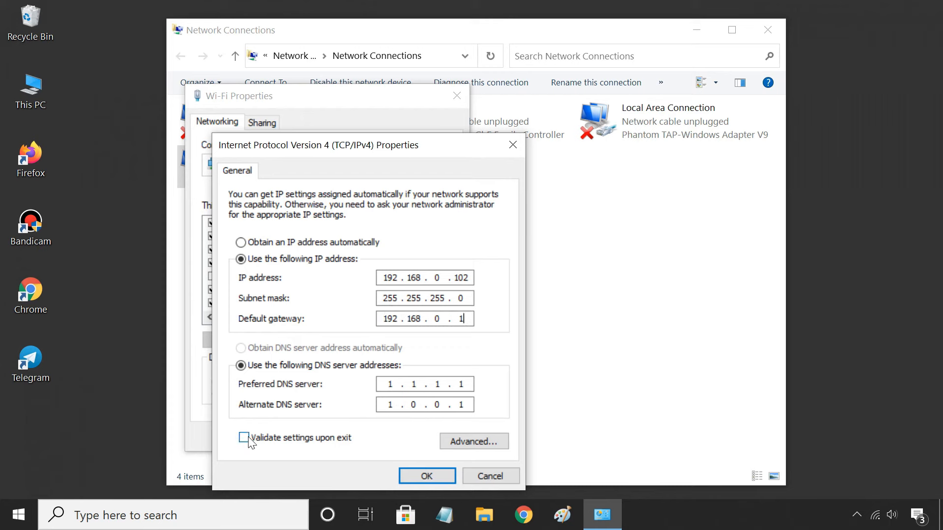
pyautogui.click(426, 476)
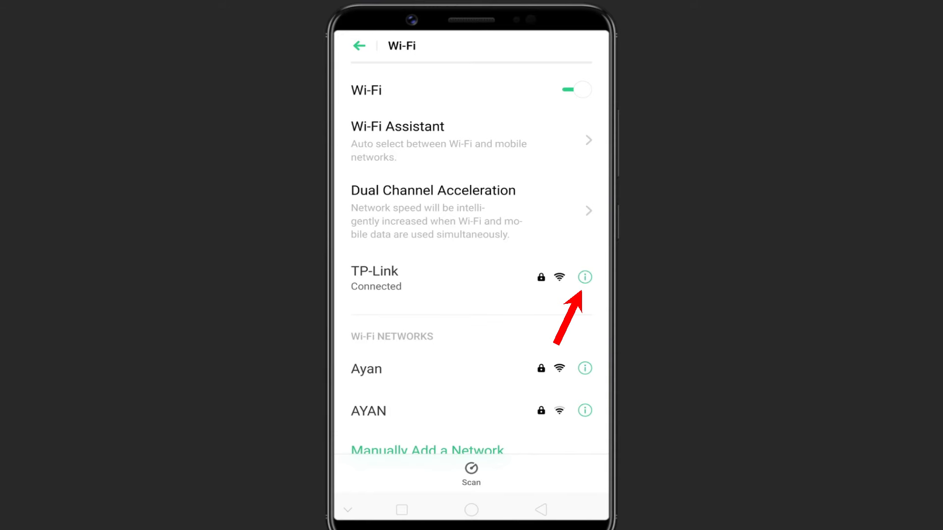
# Change the phone's TP-Link network to static IP 192.168.0.110, router 192.168.0.1, DNS 1.1.1.1/1.0.0.1 and save.
pyautogui.click(583, 276)
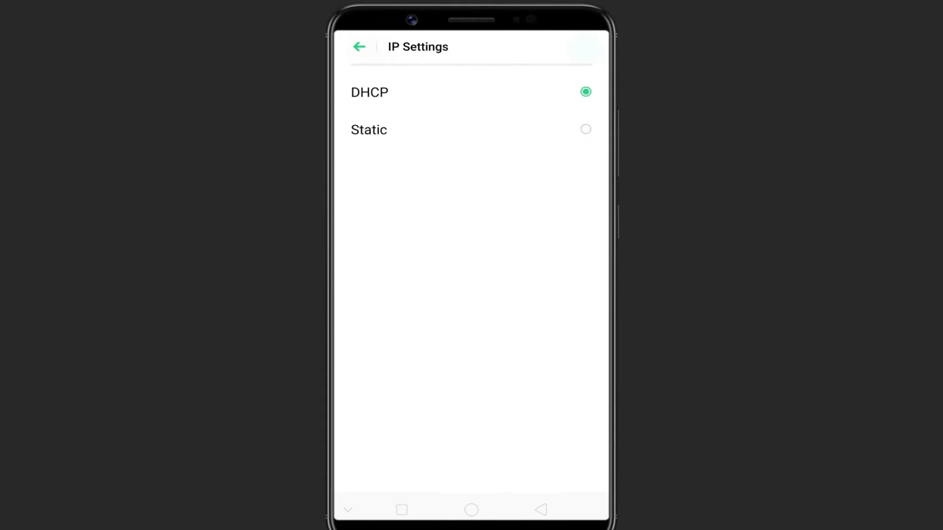
pyautogui.click(359, 46)
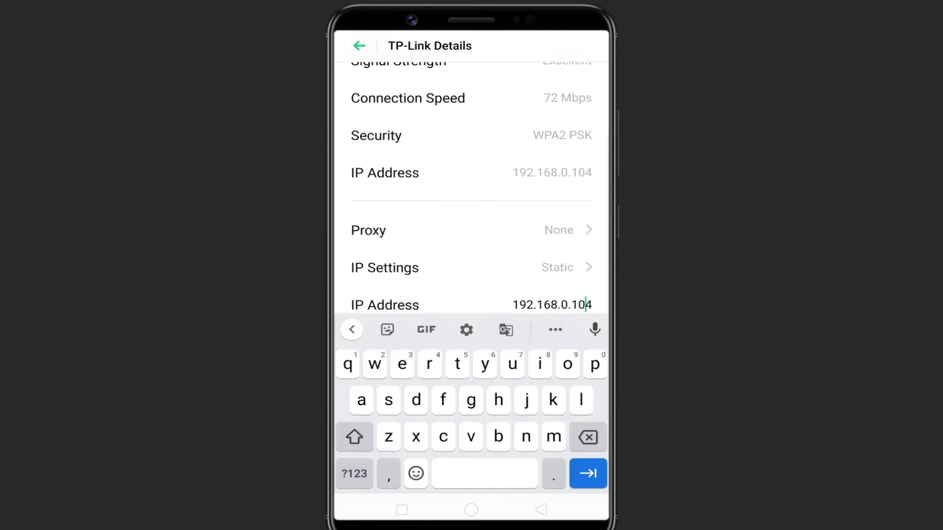
pyautogui.click(586, 437)
pyautogui.write('1')
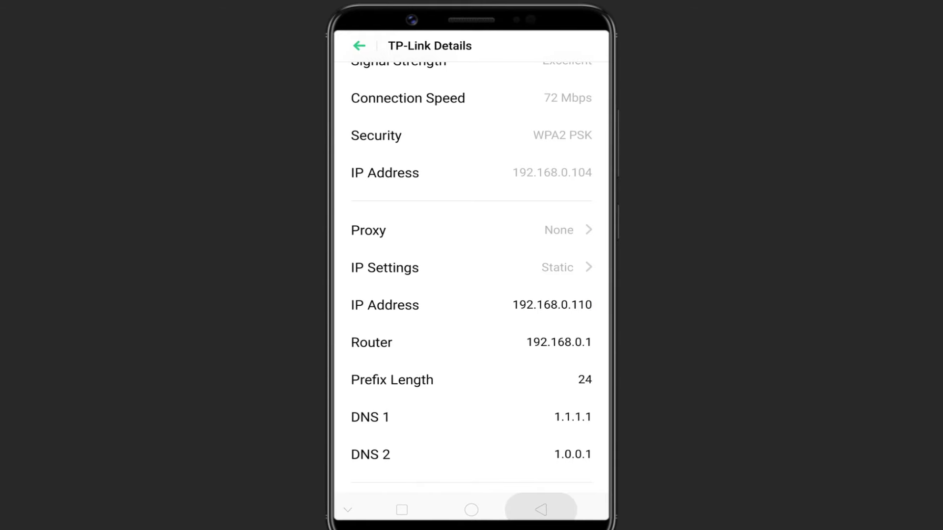
pyautogui.click(359, 45)
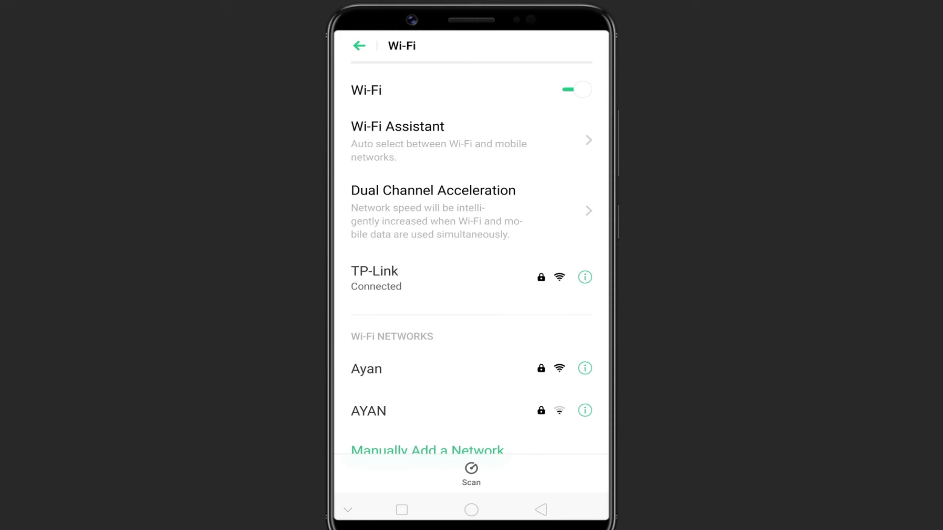